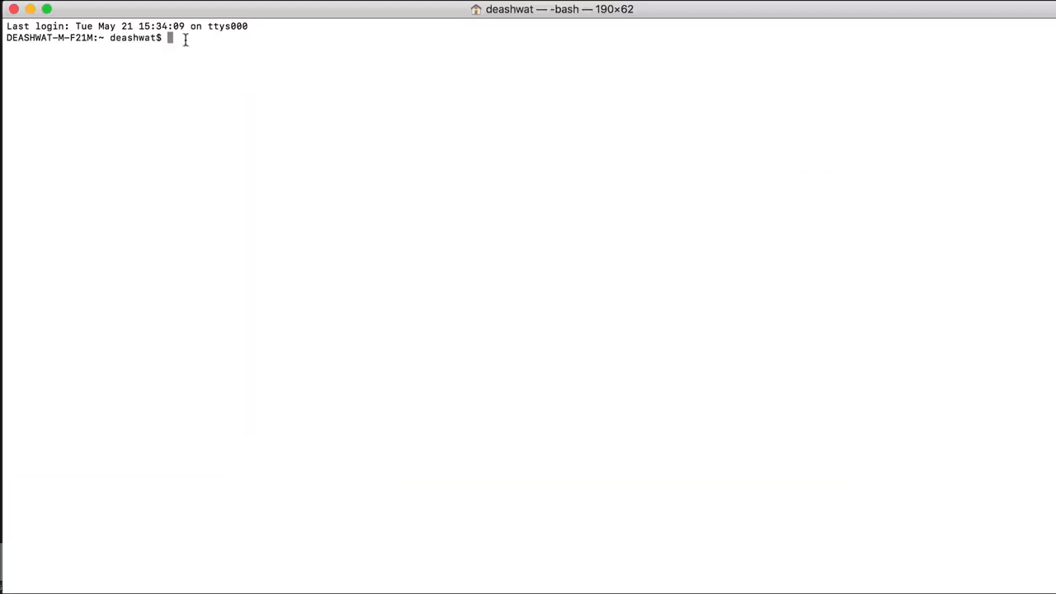
Step: SSH into the Maglev appliance at 209.165.200.224 as maglev on port 2222
text(ssh -l maglev -p 2222 20.)
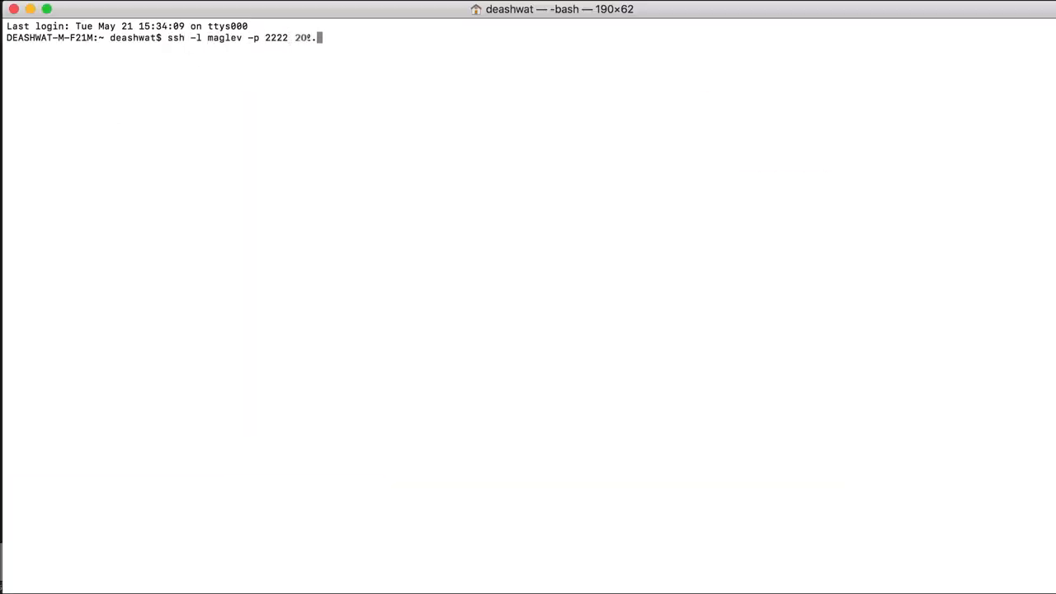
key(Return)
text(magctl appstack s)
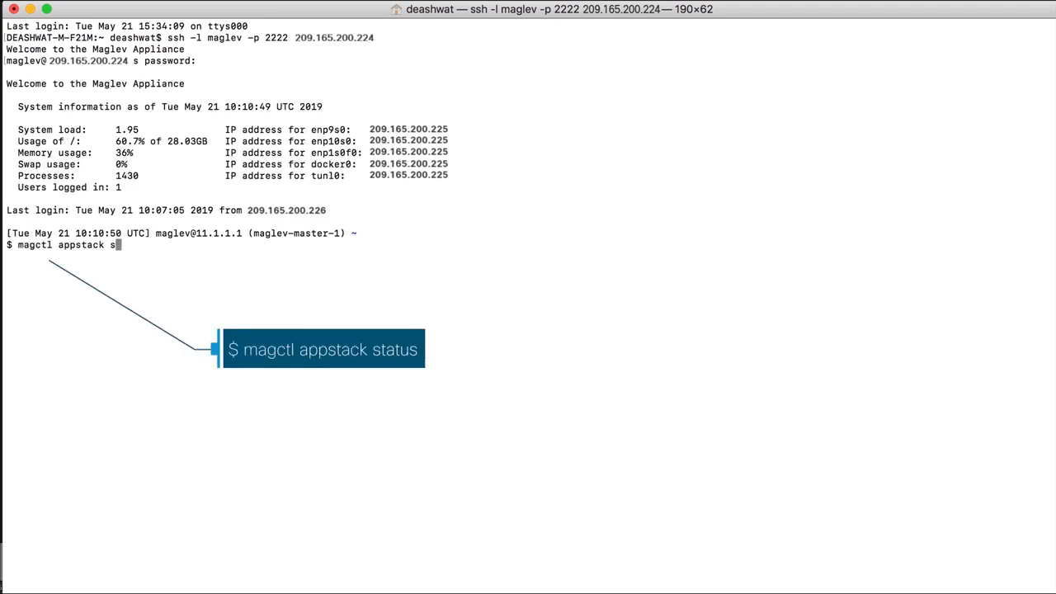
Step: Run magctl appstack status to list services with namespace, readiness and restarts
key(Return)
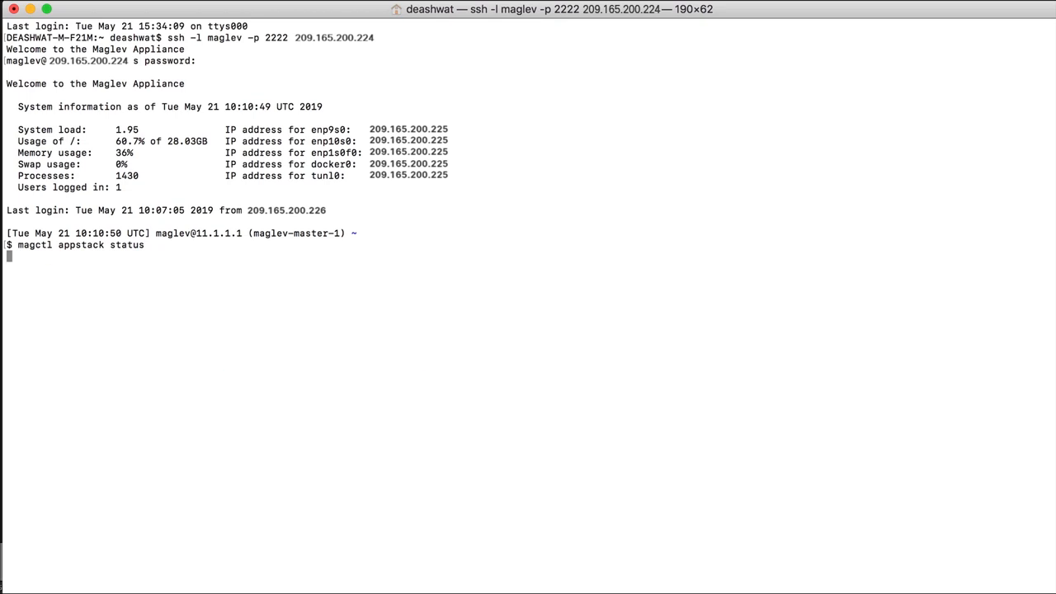
key(Return)
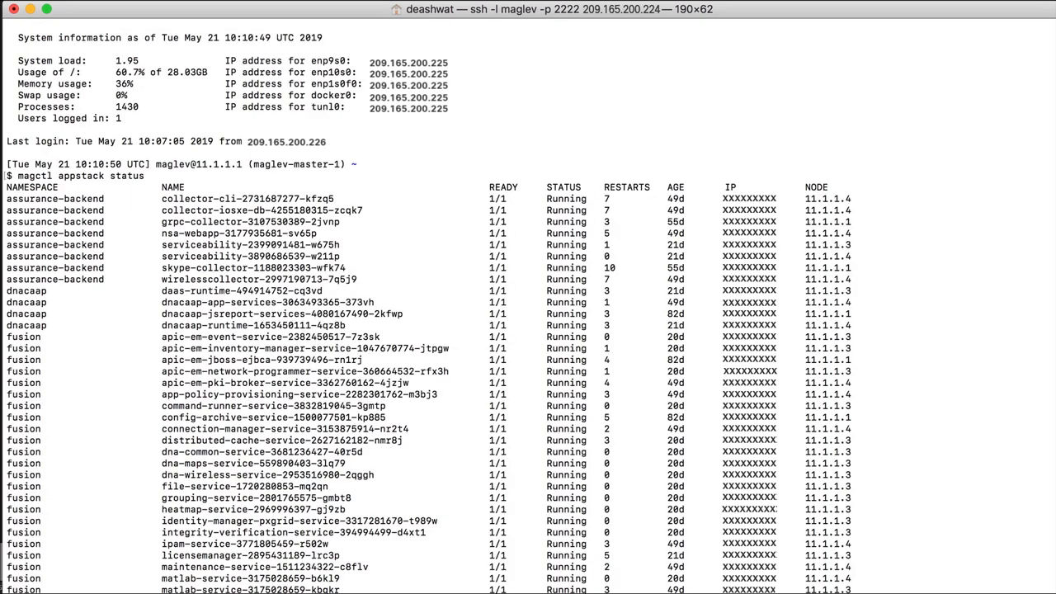
mouse_move(592, 198)
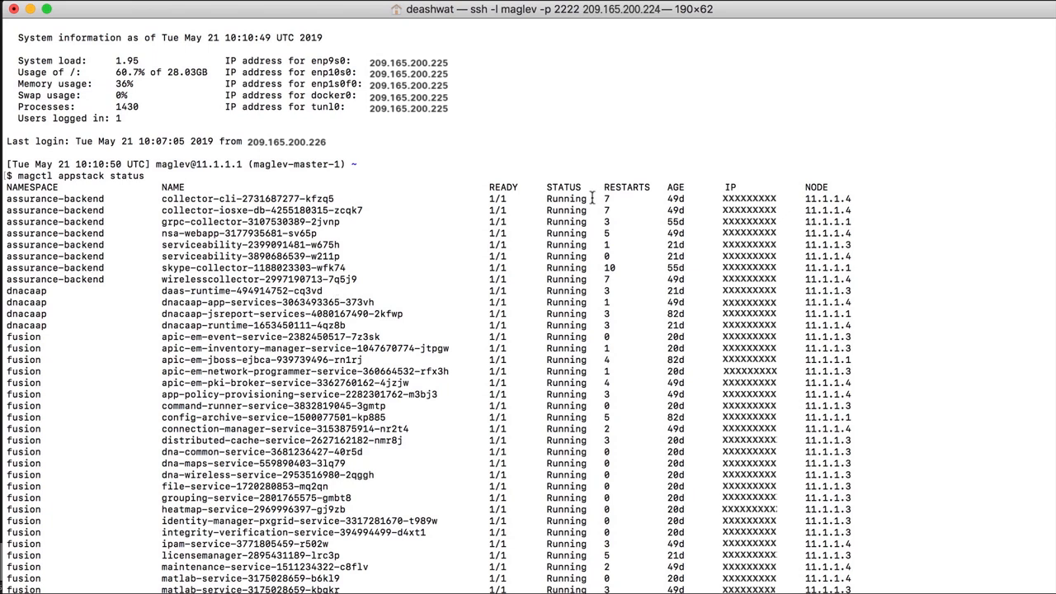
mouse_move(591, 198)
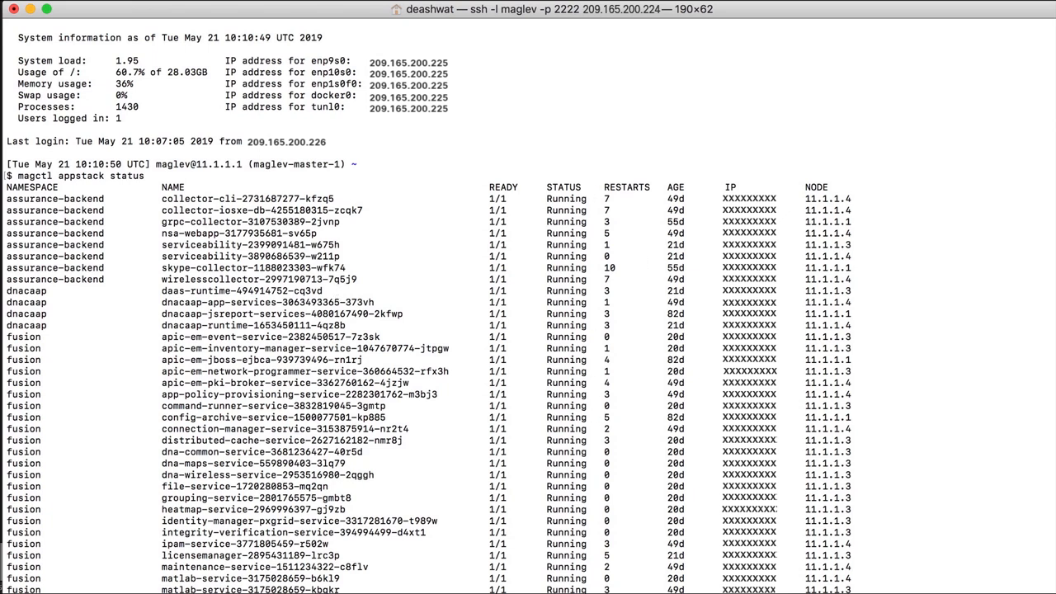